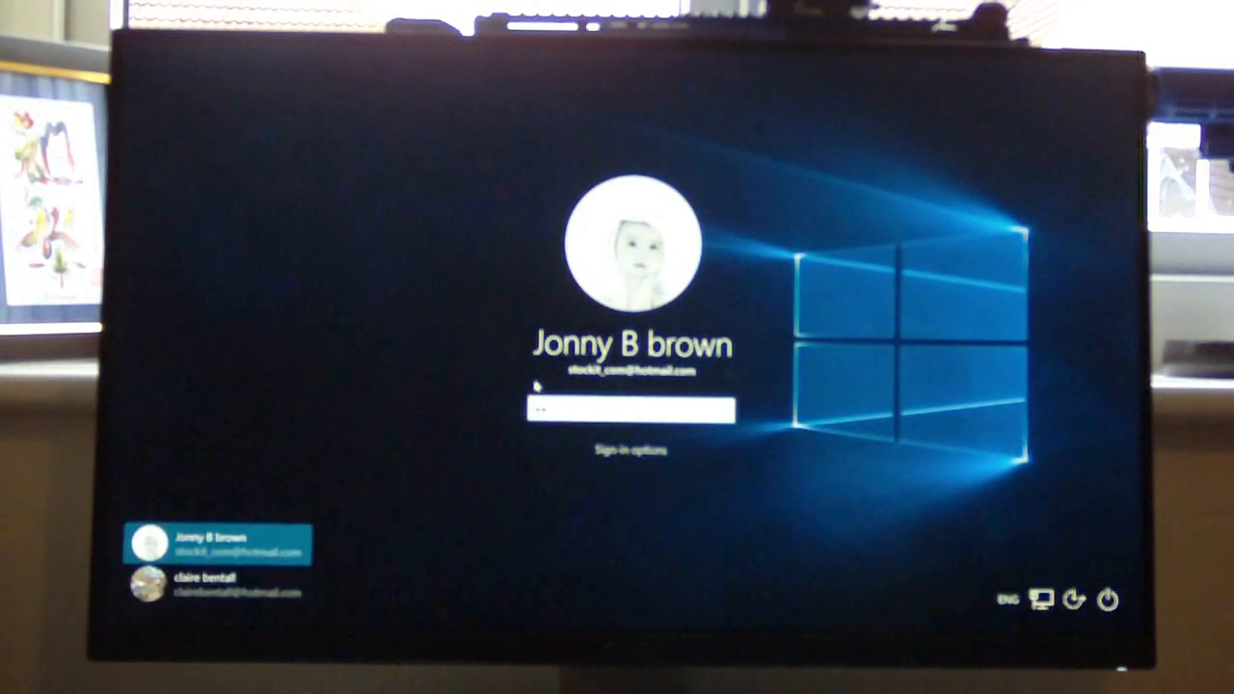
Submit the account password to sign in to the tablet
{"action": "key", "text": "Return"}
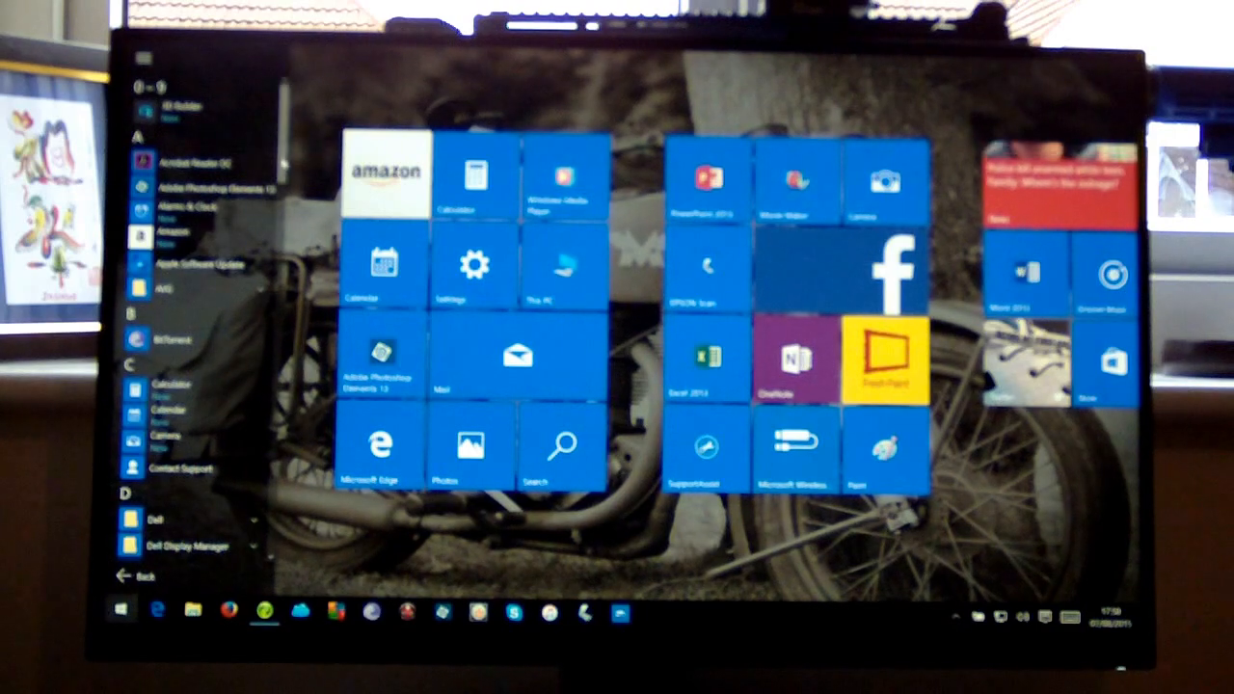
Scroll down through the All apps list in the Start menu
{"action": "scroll", "scroll_direction": "down", "scroll_amount": 3}
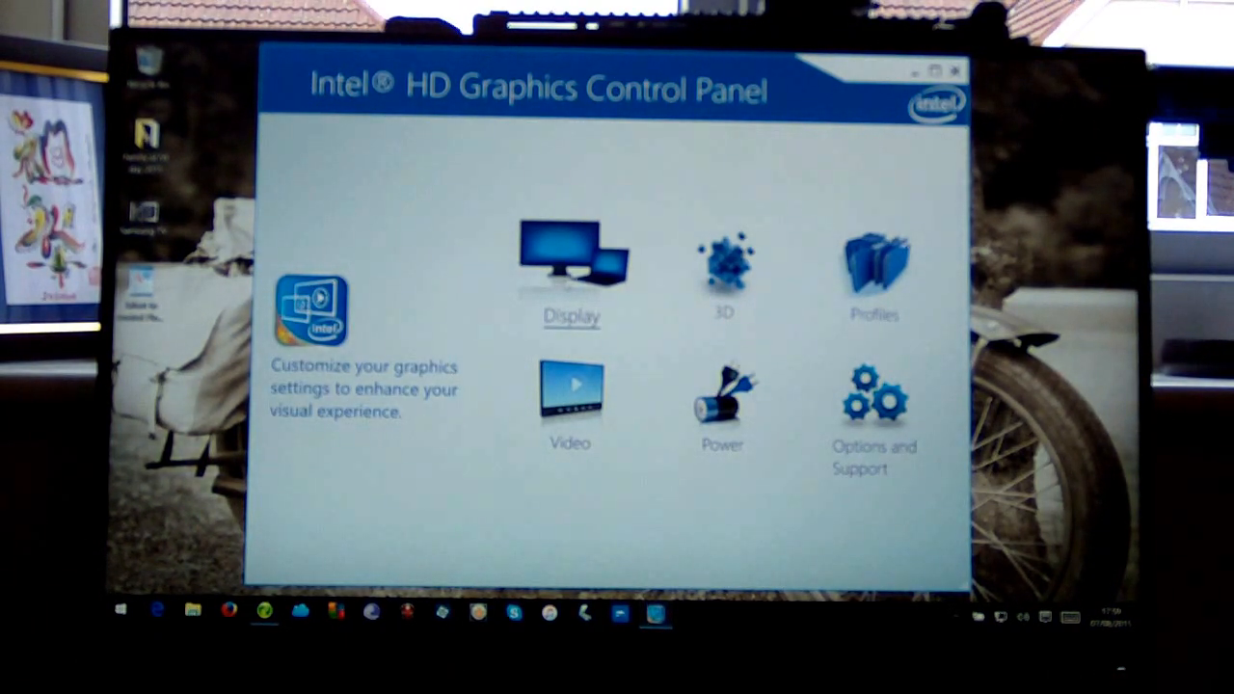
In Display settings, set the screen resolution to the highest one listed
{"action": "left_click", "coordinate": [571, 270]}
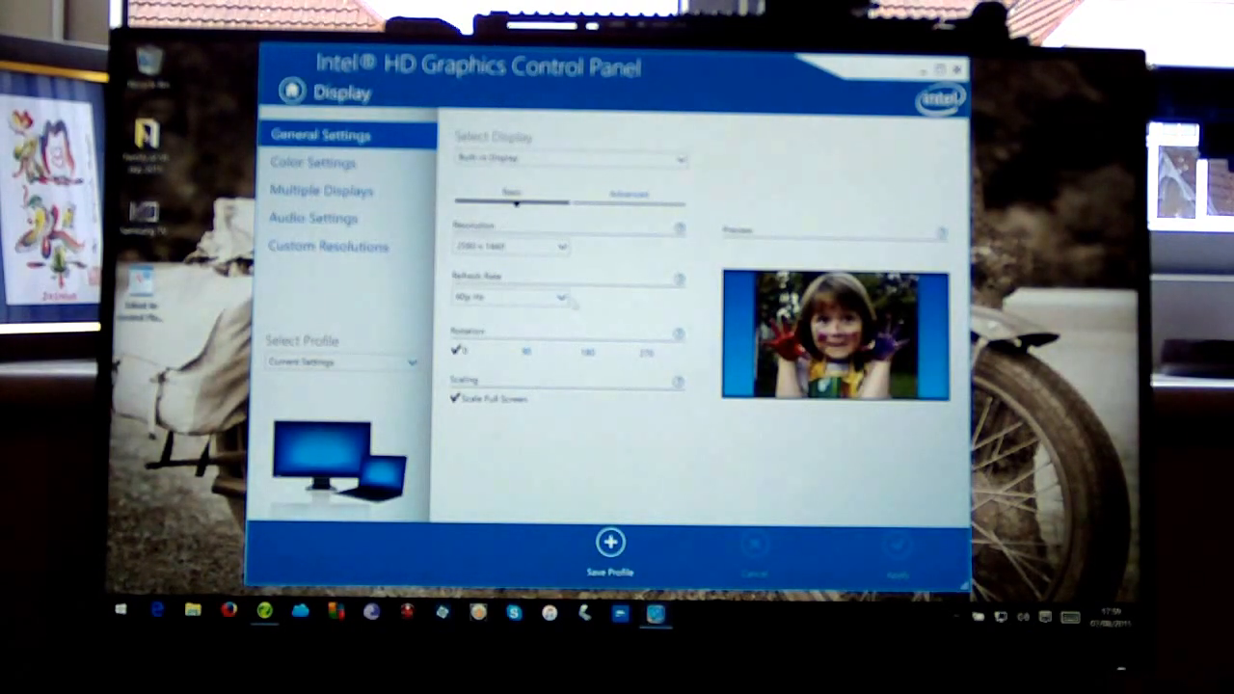
{"action": "left_click", "coordinate": [563, 246]}
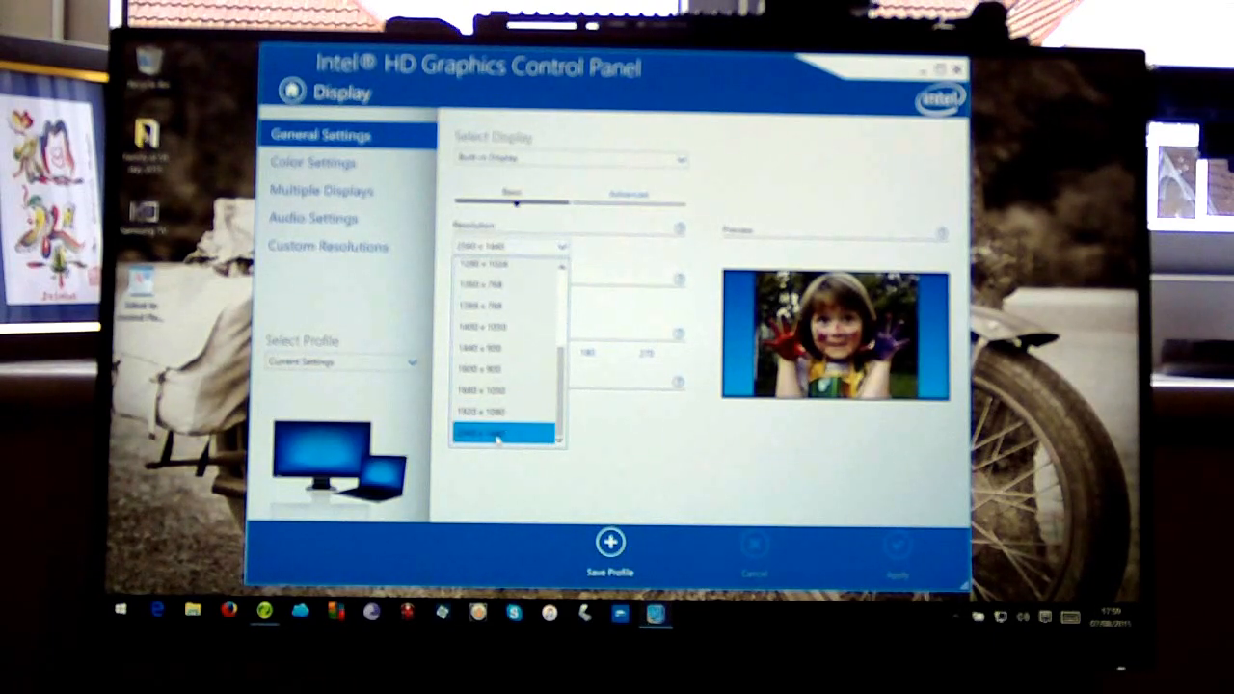
{"action": "left_click", "coordinate": [510, 436]}
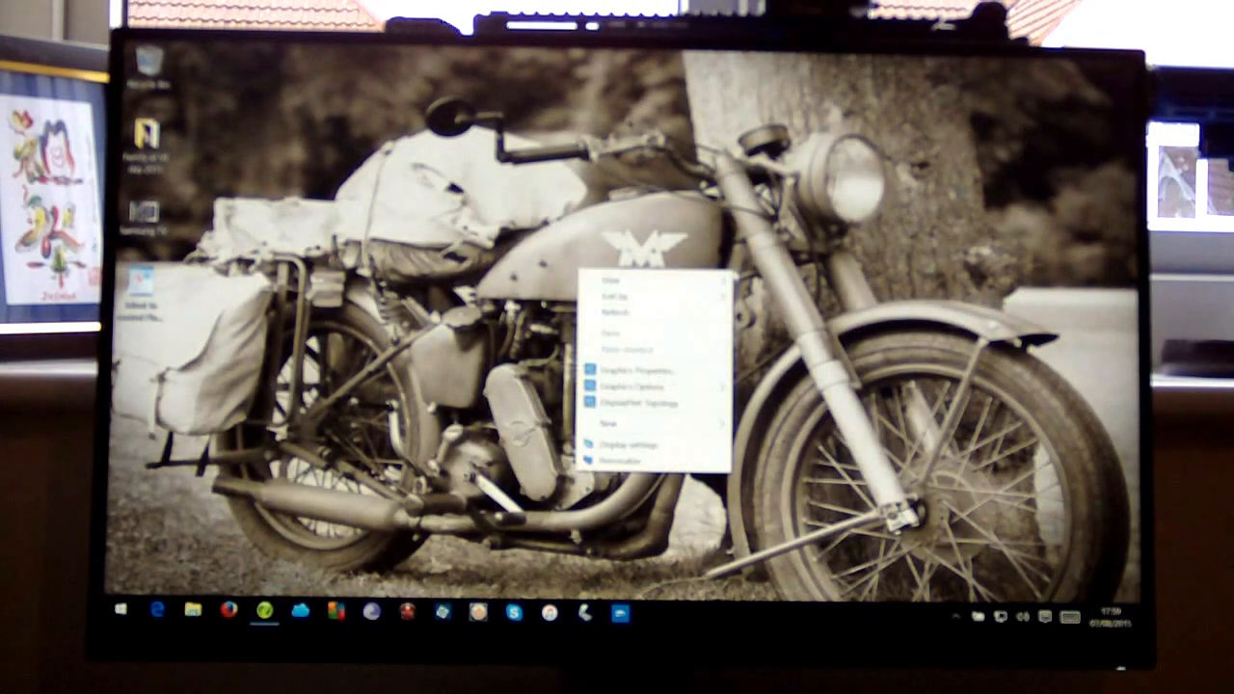
{"action": "mouse_move", "coordinate": [637, 444]}
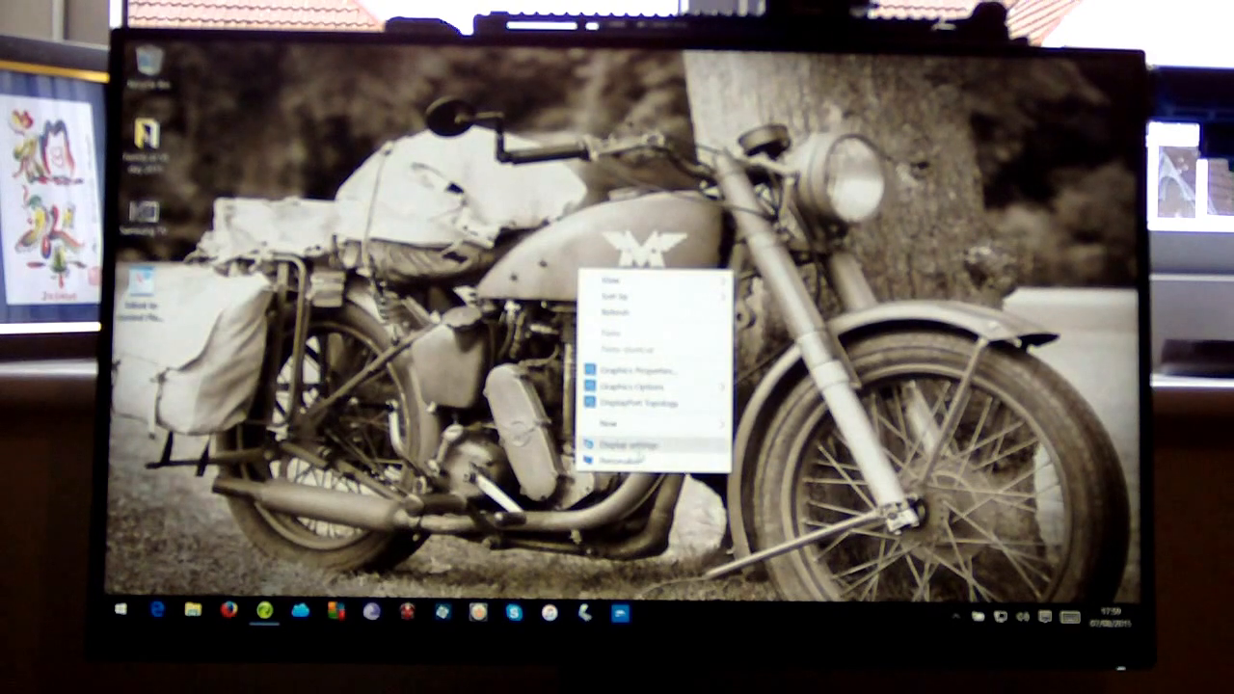
Open Display settings from the desktop context menu
{"action": "left_click", "coordinate": [633, 443]}
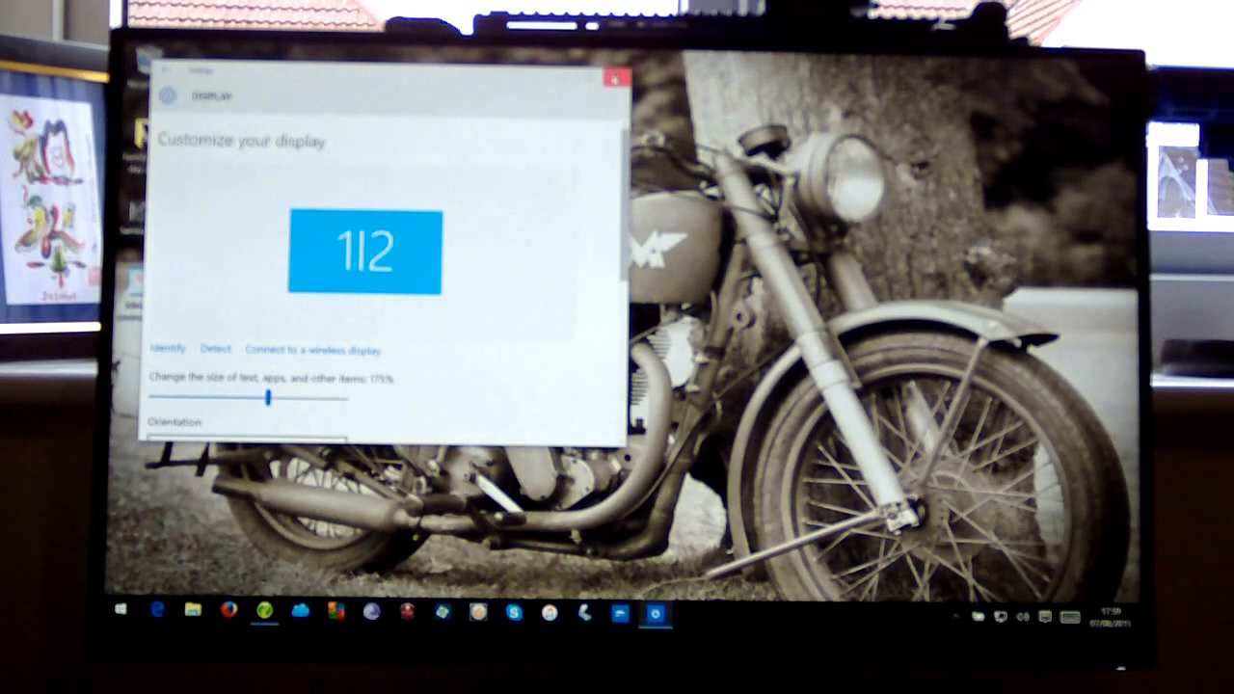
{"action": "left_click", "coordinate": [617, 77]}
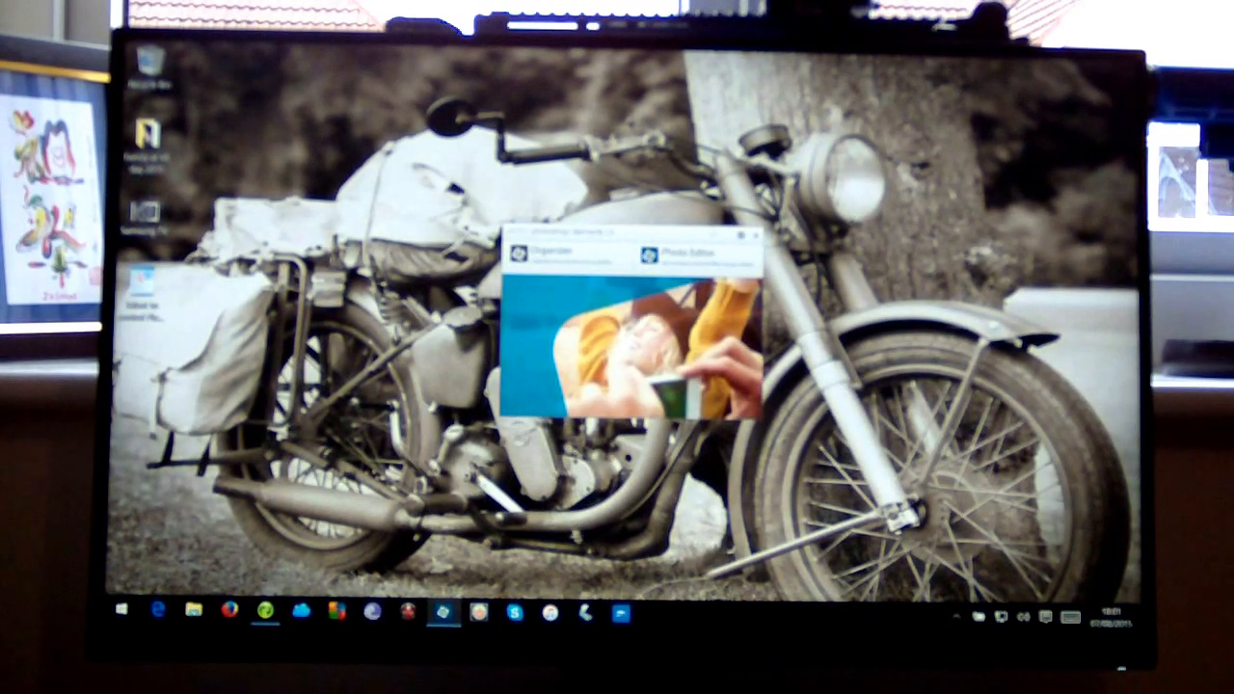
Close the Photoshop Elements welcome window, leaving the desktop clear
{"action": "left_click", "coordinate": [756, 237]}
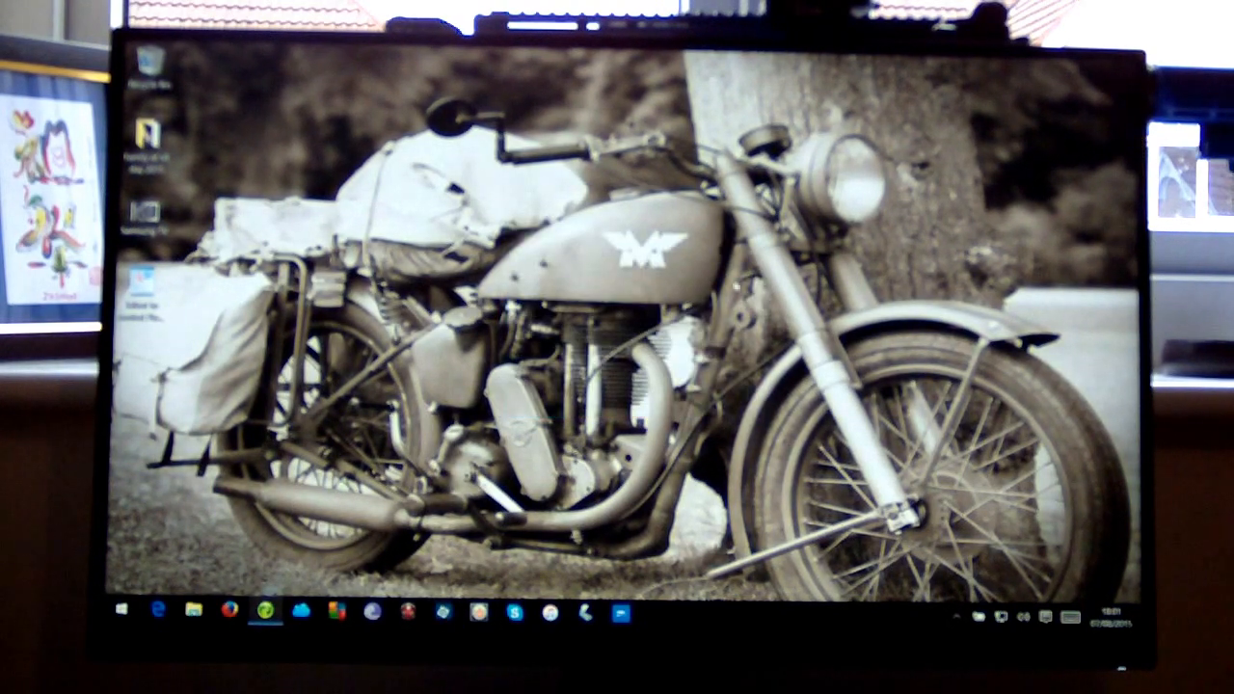